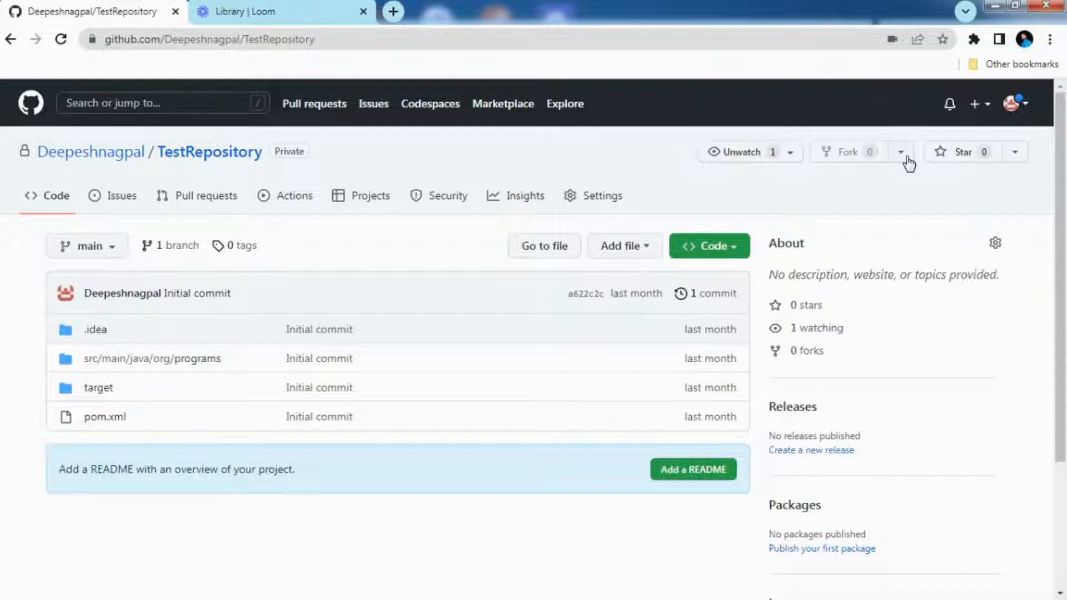
mouse_move(823, 166)
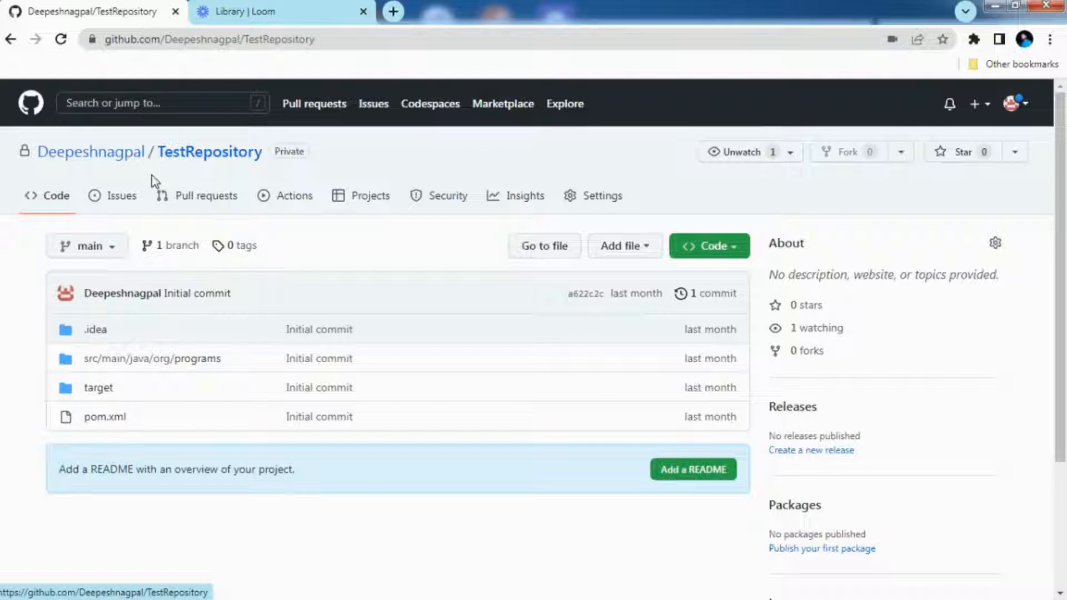
mouse_move(208, 151)
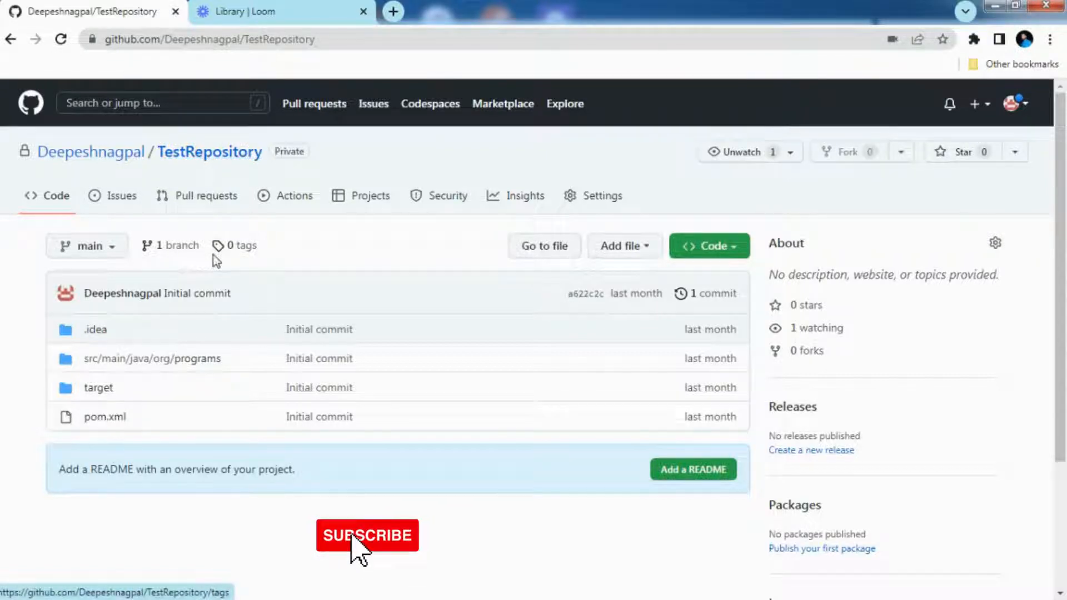
mouse_move(385, 571)
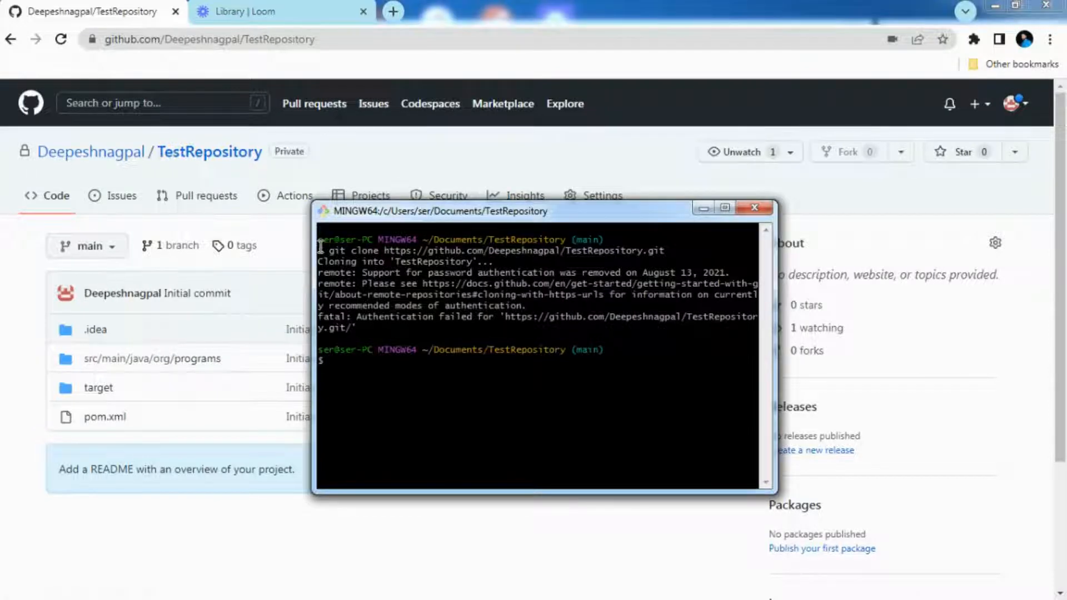
mouse_move(383, 272)
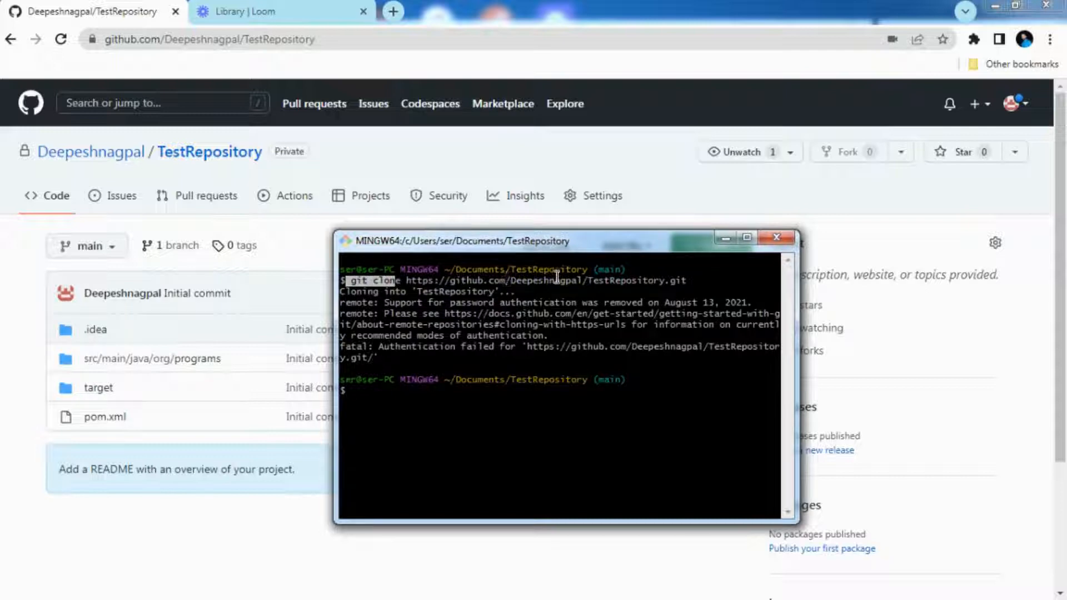
mouse_move(545, 253)
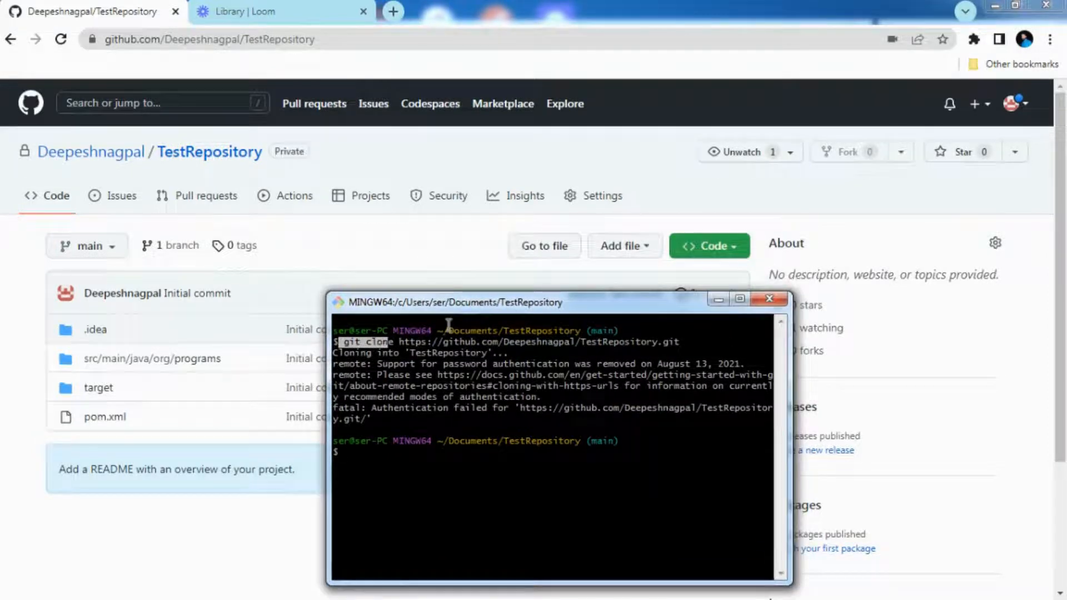
mouse_move(490, 311)
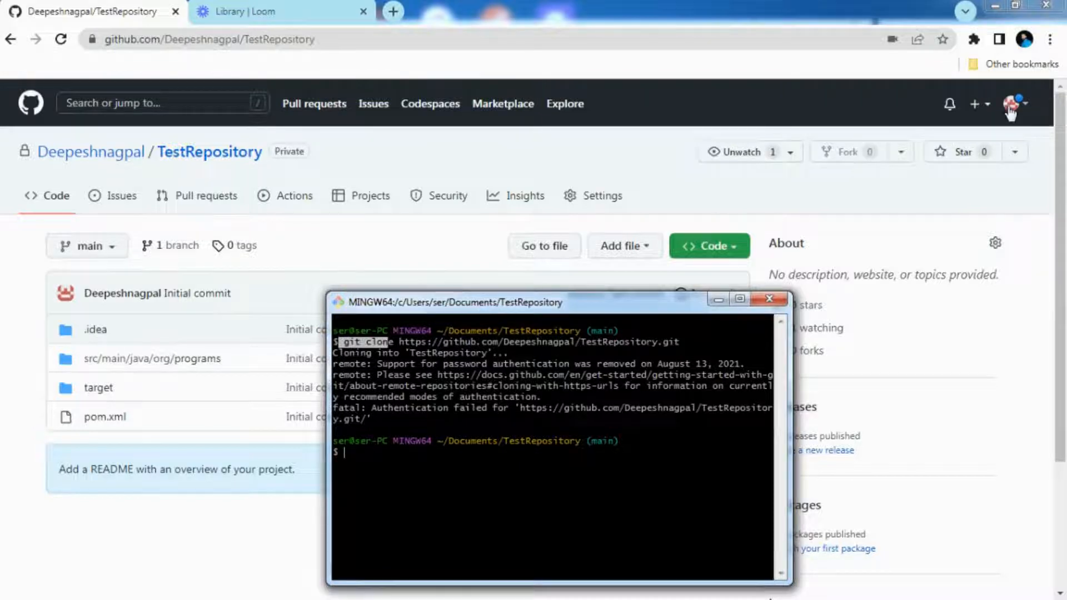
Open the GitHub account menu from the avatar to reach Settings
left_click(1021, 104)
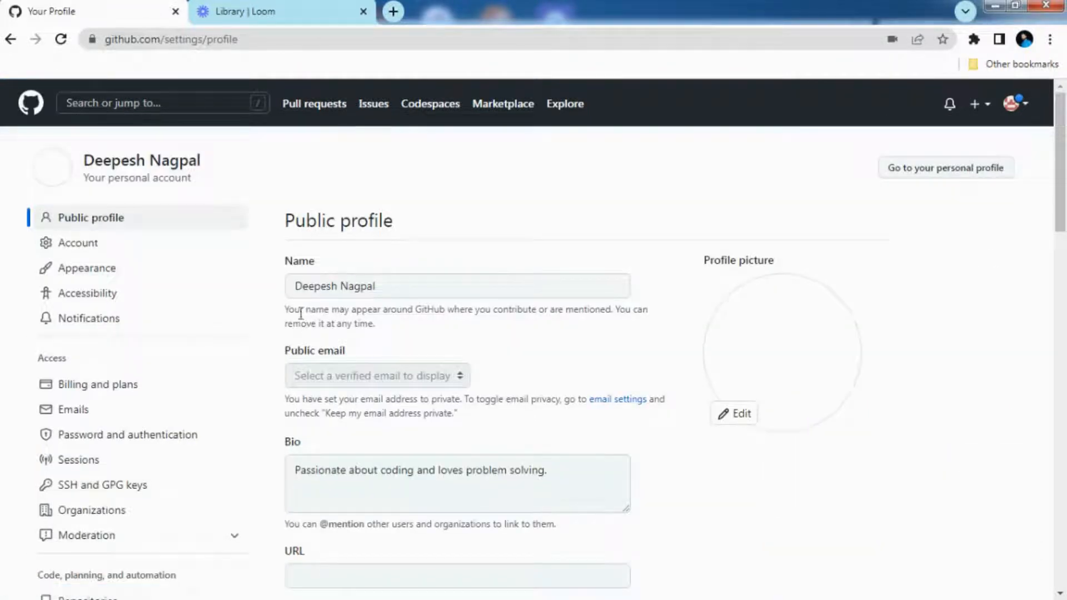
Reach Developer settings > Personal access tokens > Tokens (classic) and start Generate new token (classic)
scroll("down", 3)
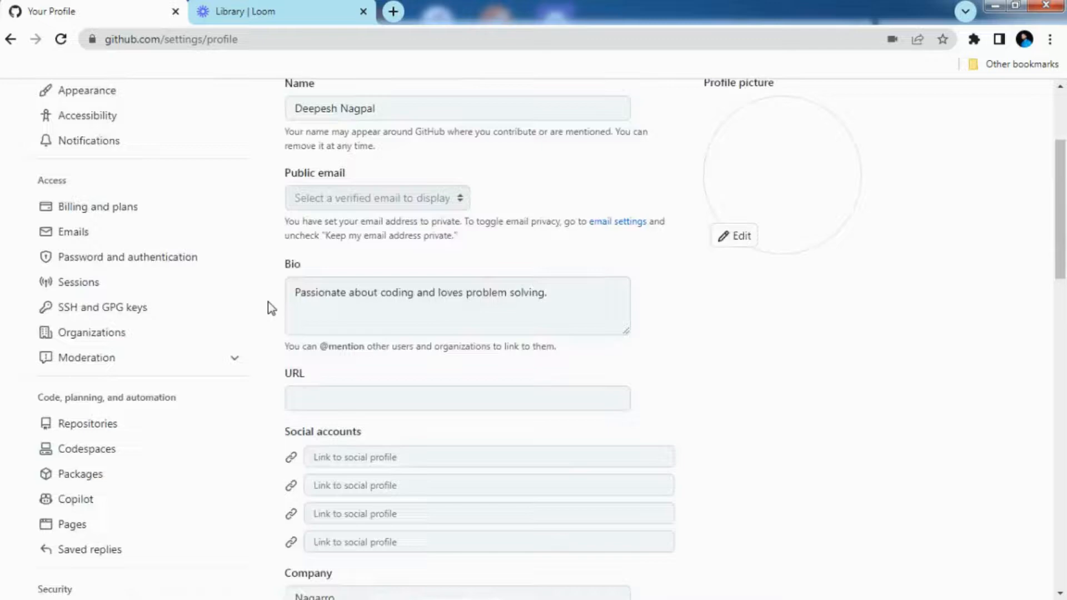
scroll("down", 3)
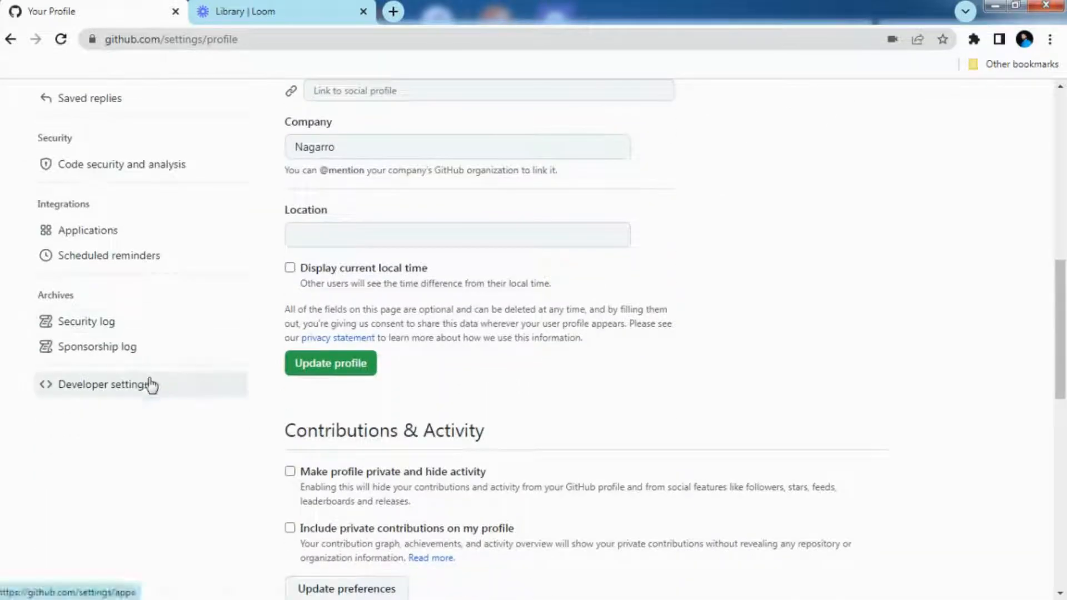
left_click(107, 384)
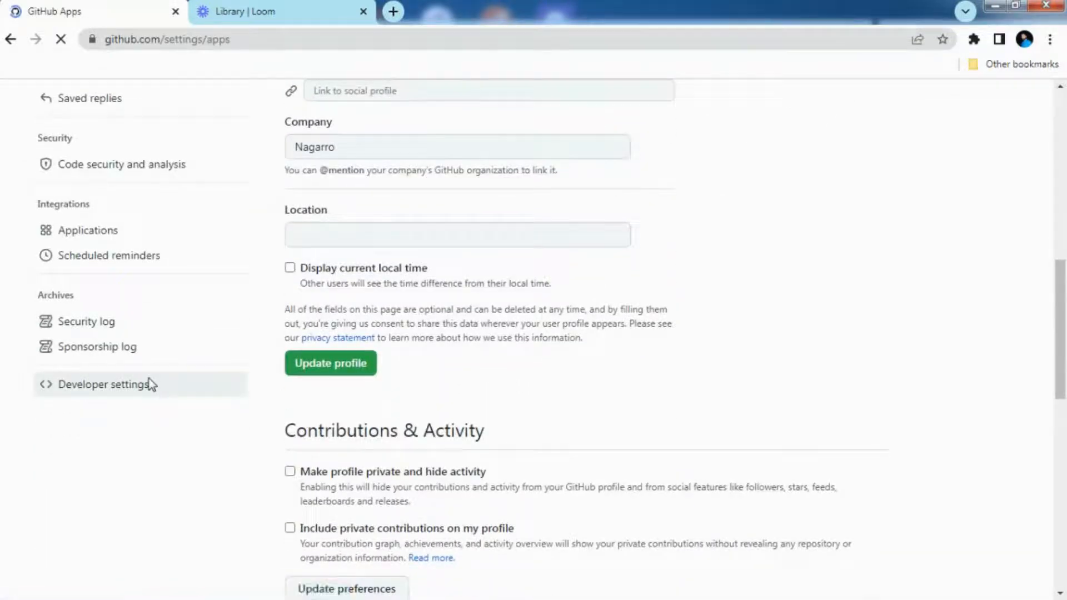
left_click(105, 383)
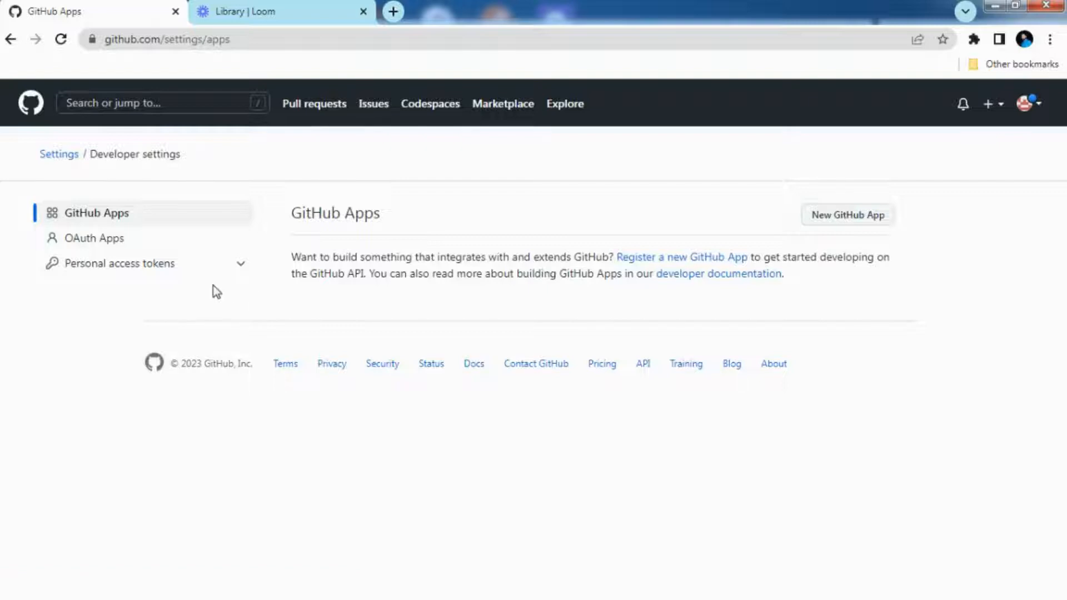
left_click(119, 263)
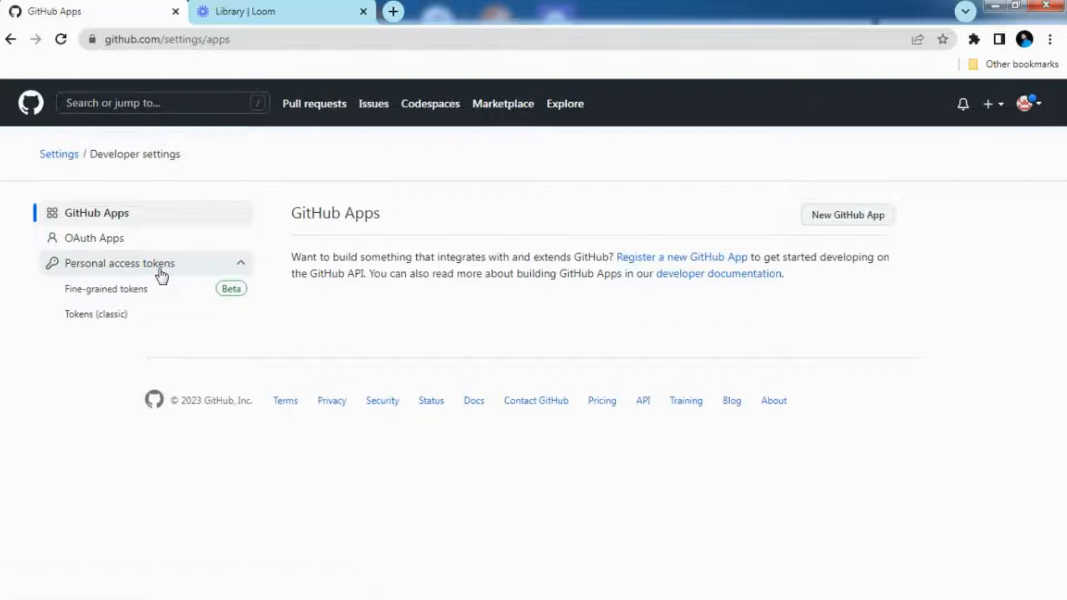
mouse_move(95, 313)
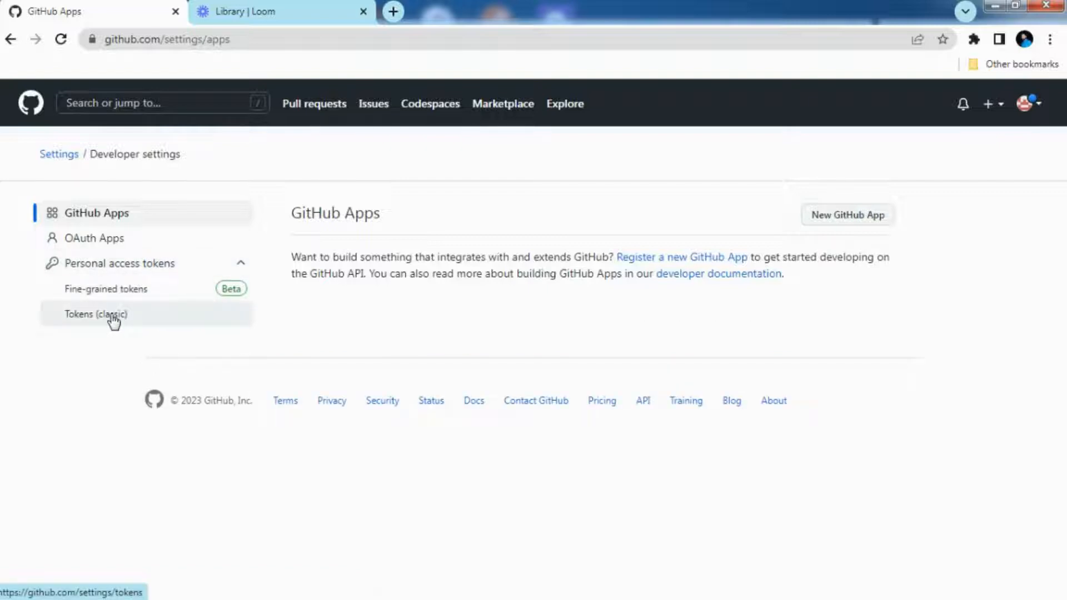
left_click(96, 314)
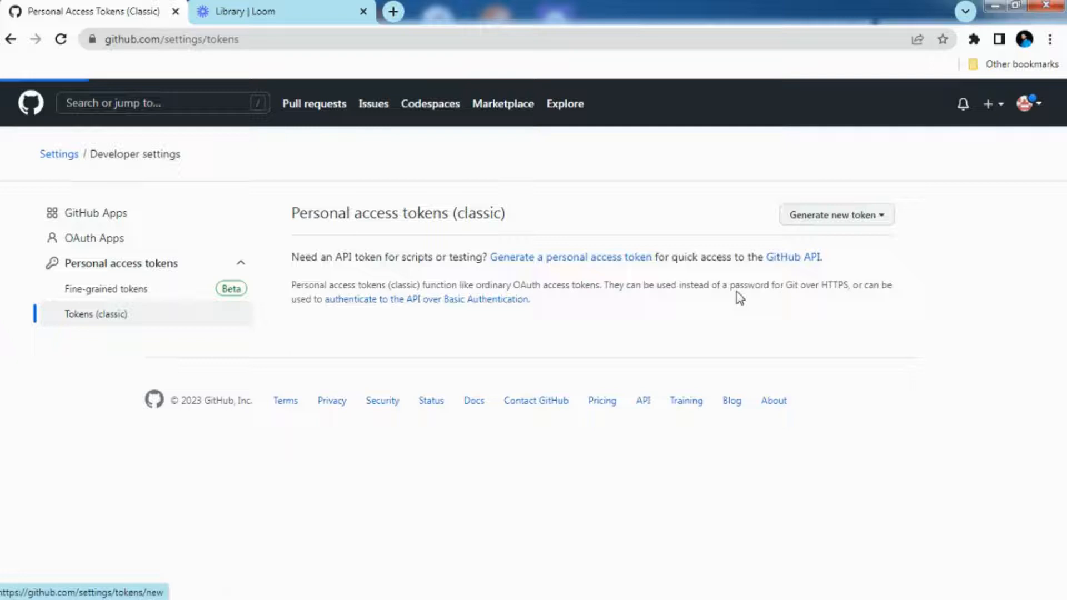
left_click(836, 214)
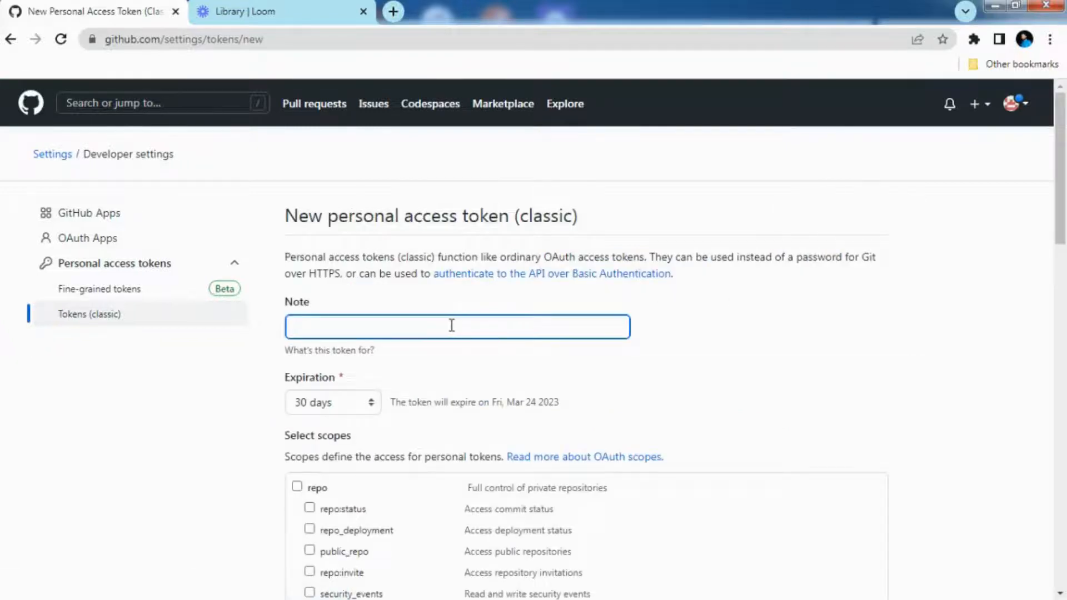
Name the token 'New', keep 30 days expiration and grant the full repo scope
type("Ne")
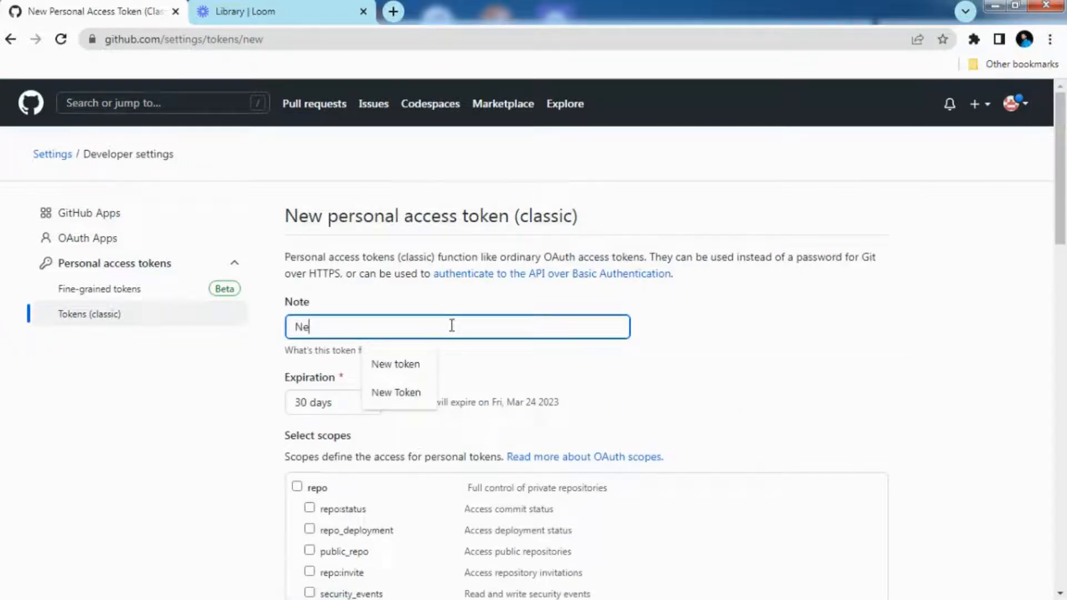
type("w")
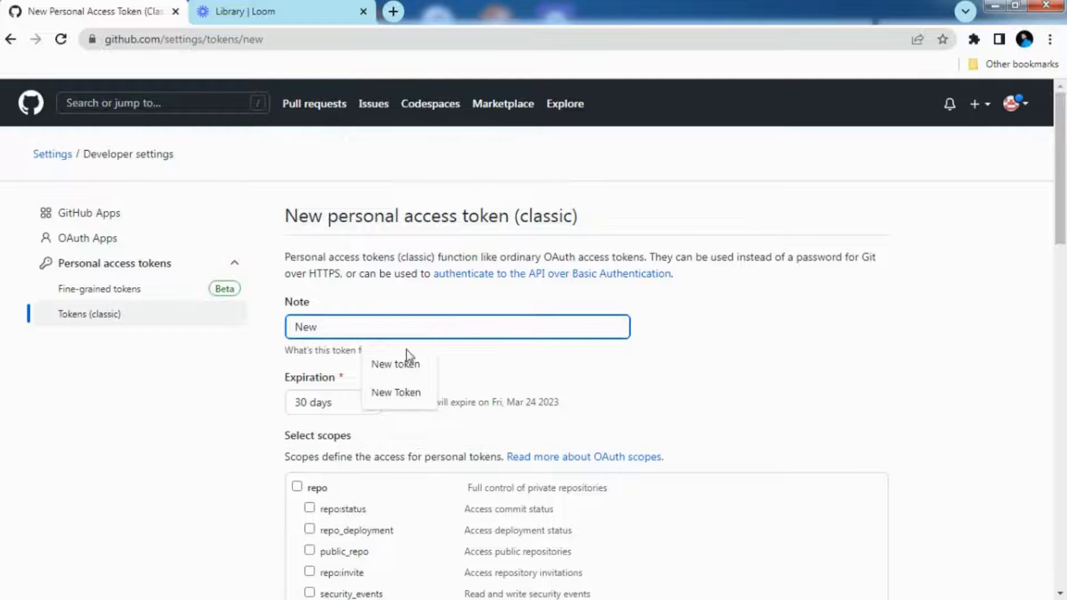
left_click(394, 364)
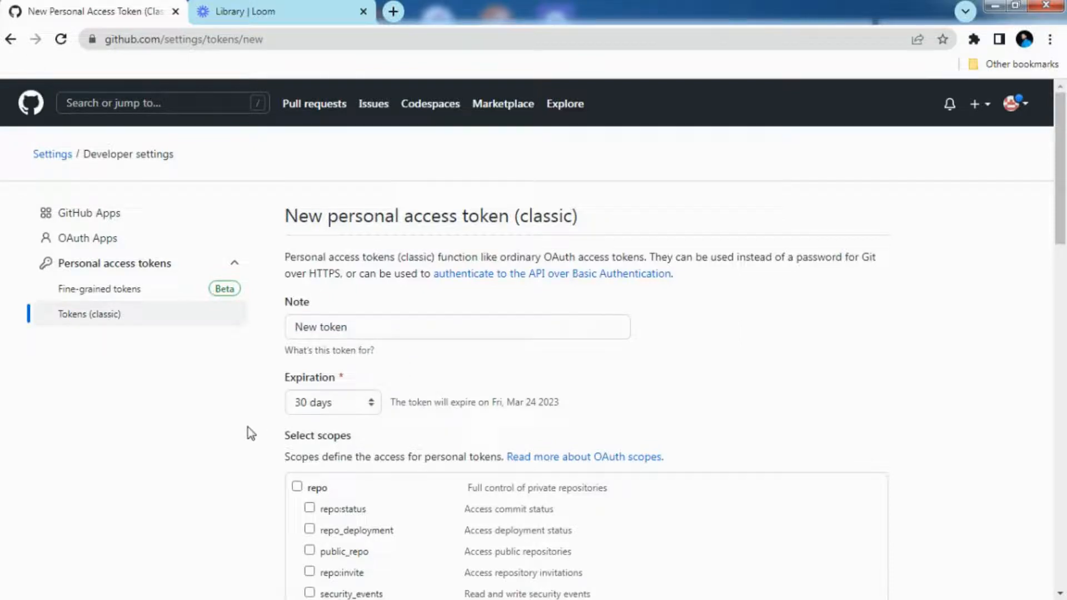
scroll("down", 3)
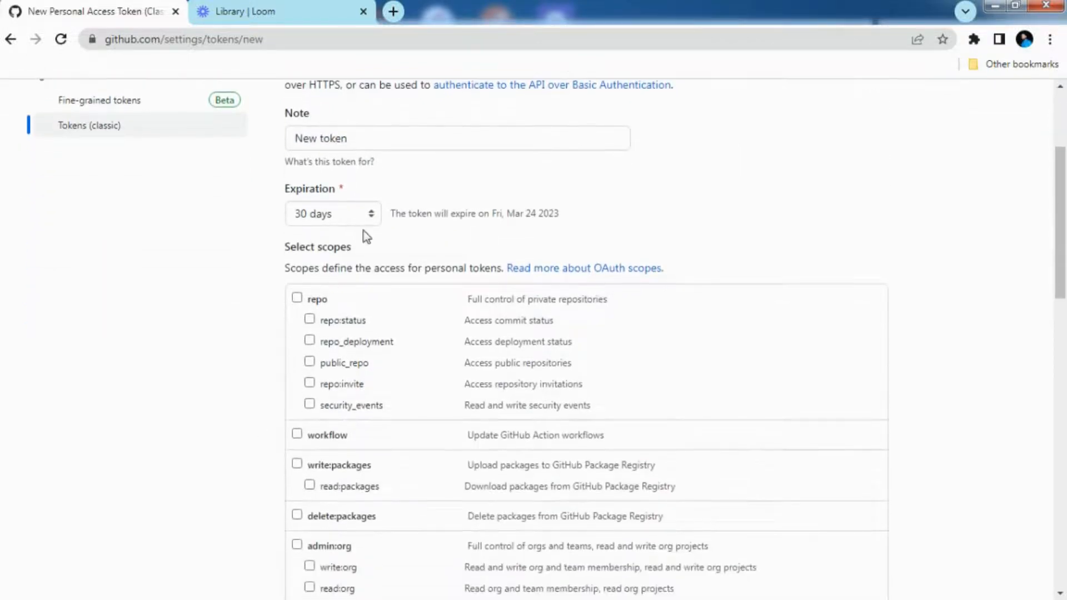
left_click(332, 214)
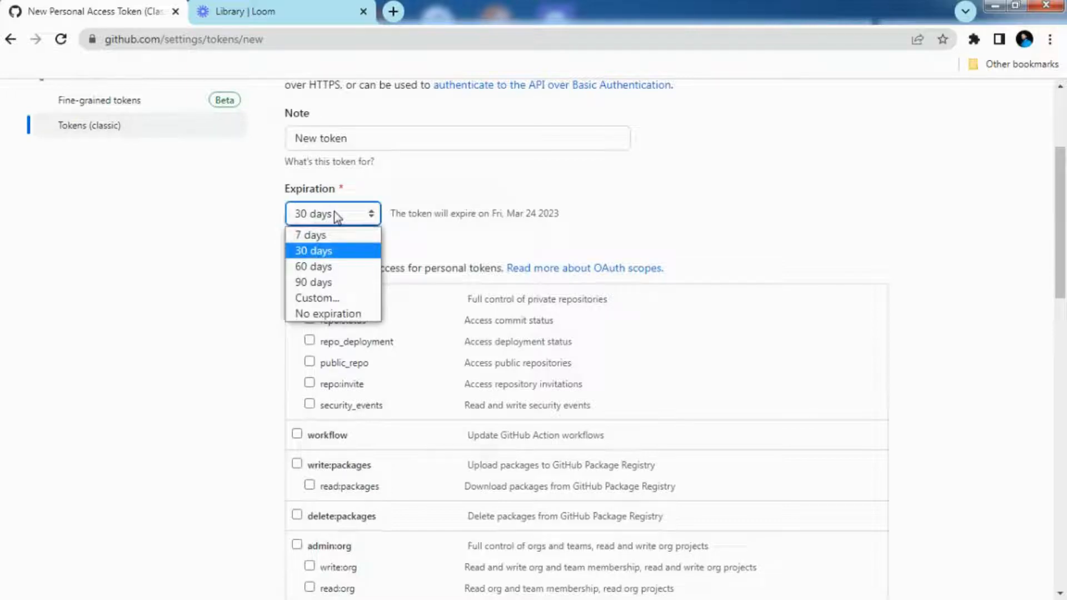
mouse_move(313, 281)
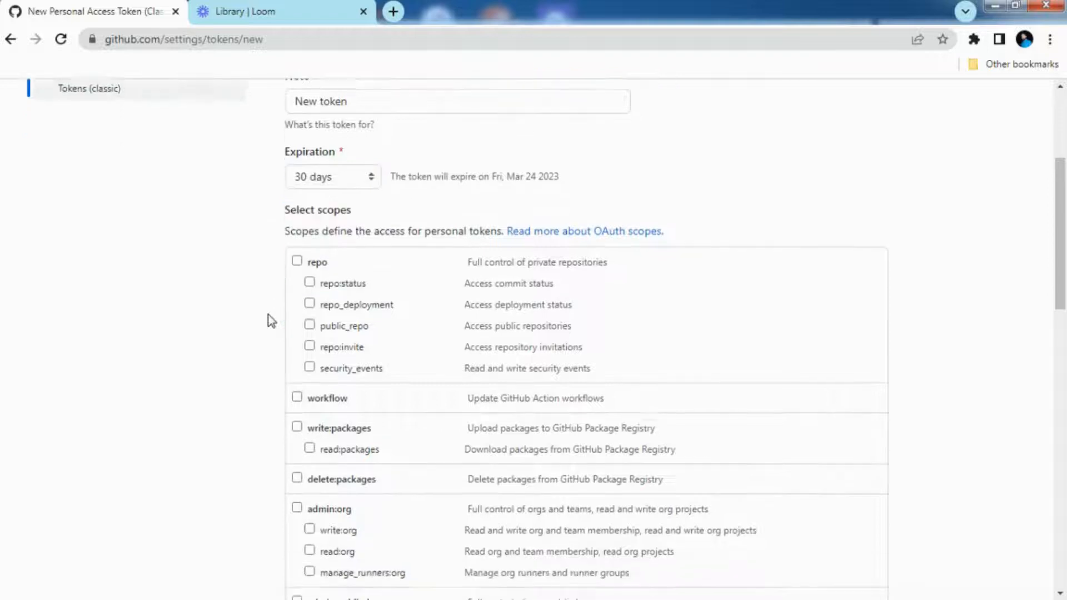
scroll("down", 3)
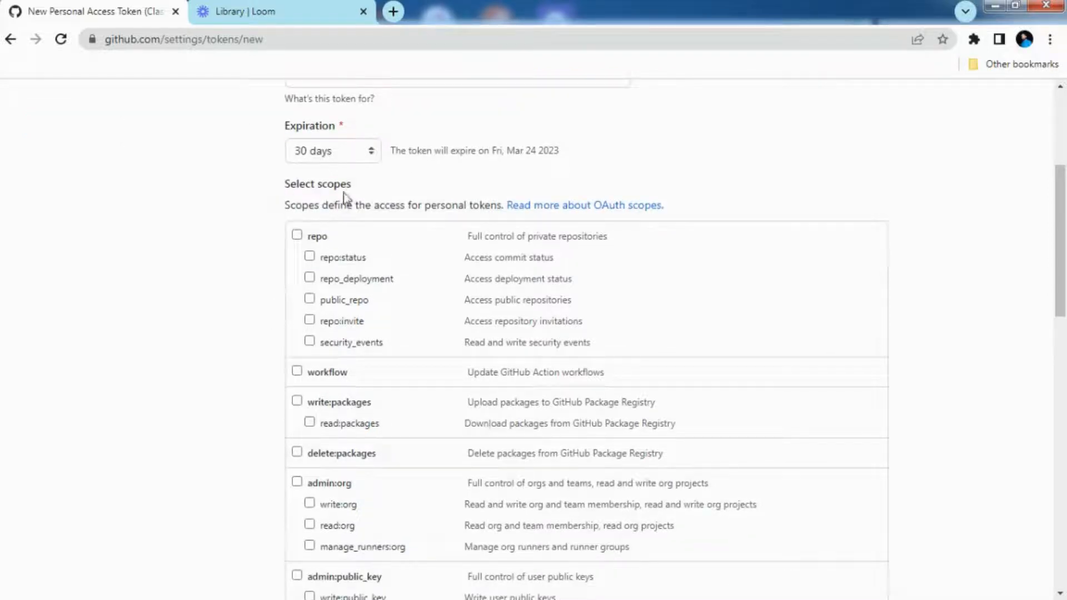
left_click(297, 236)
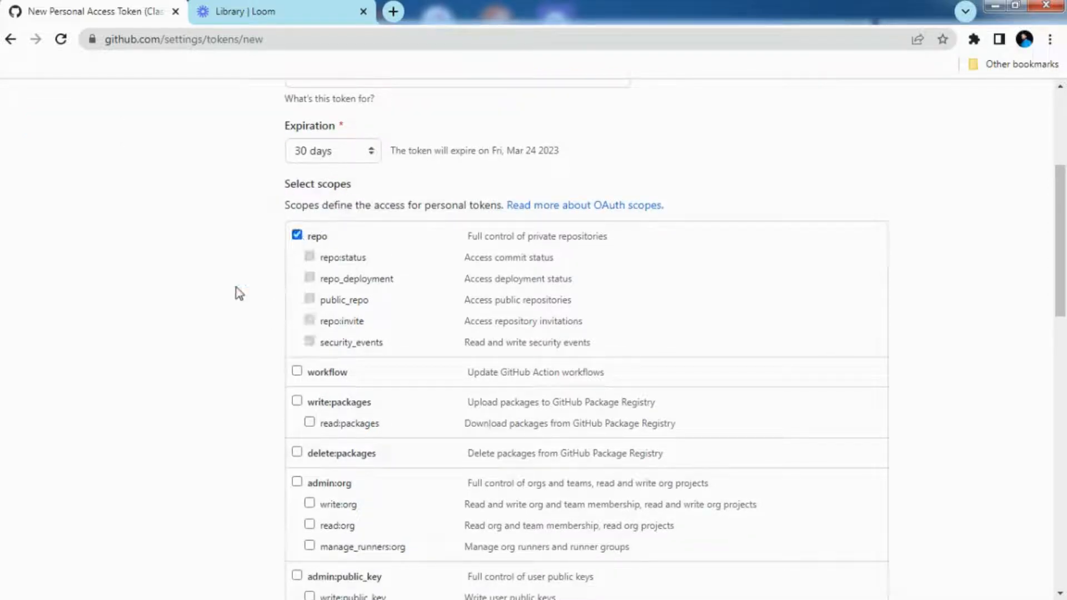
Generate the token, copy it and return to the Git Bash terminal
scroll("down", 3)
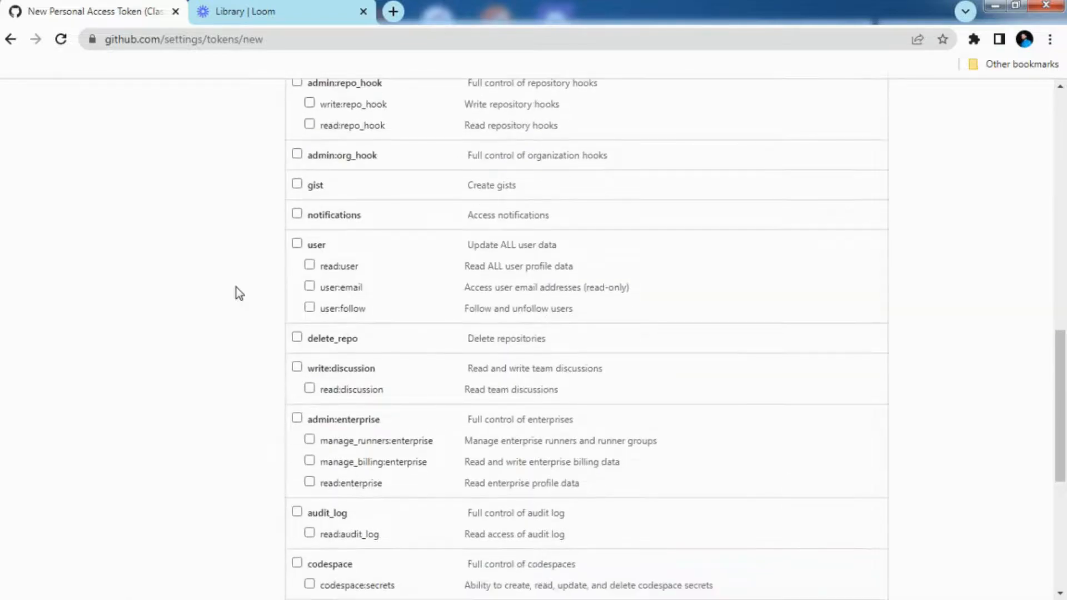
scroll("down", 3)
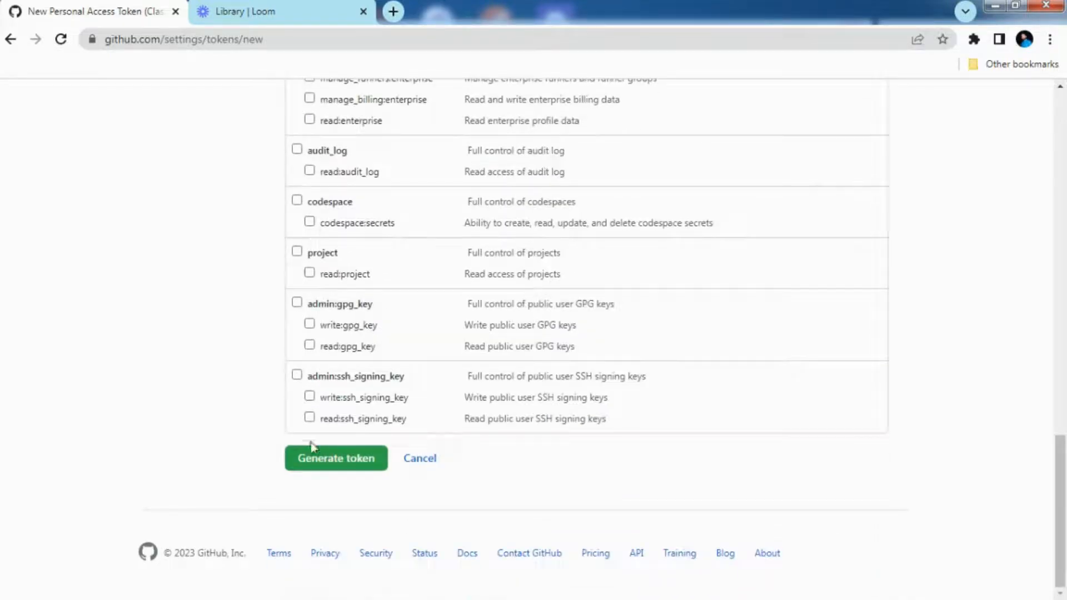
left_click(336, 458)
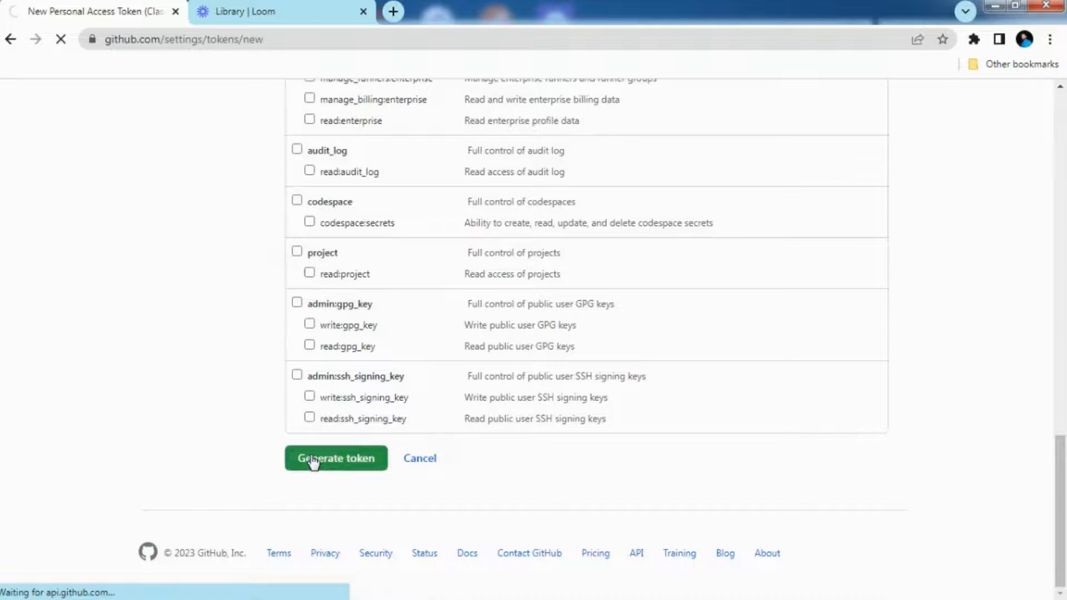
left_click(336, 457)
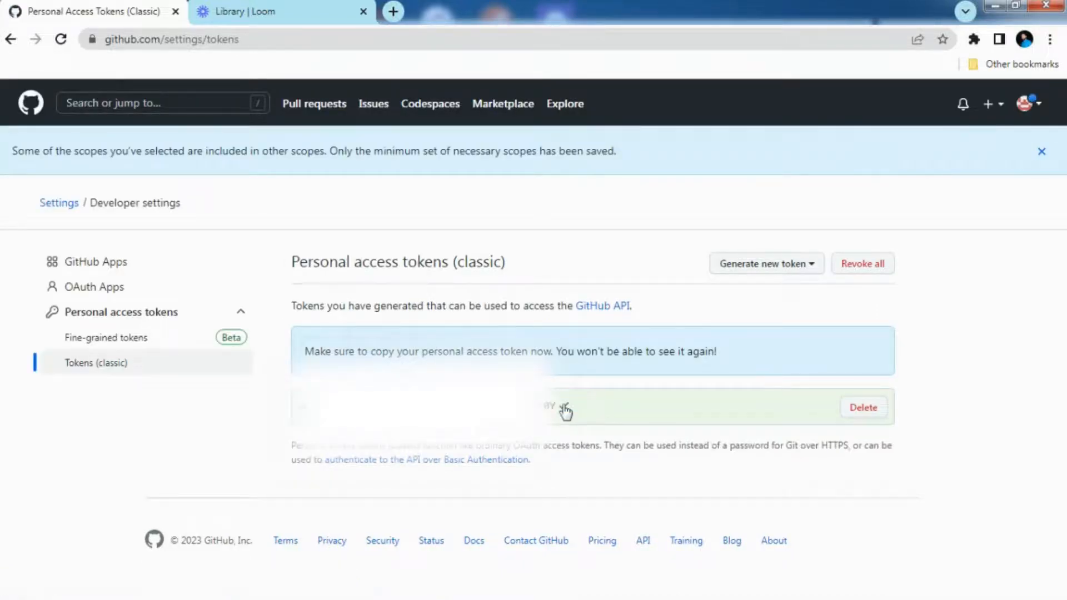
left_click(562, 405)
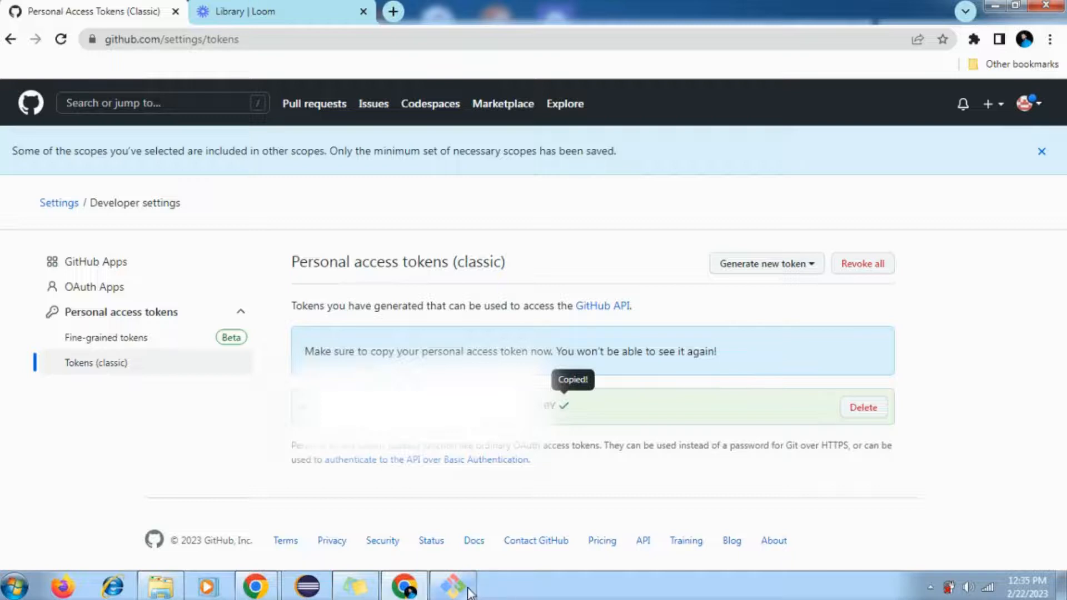
left_click(452, 585)
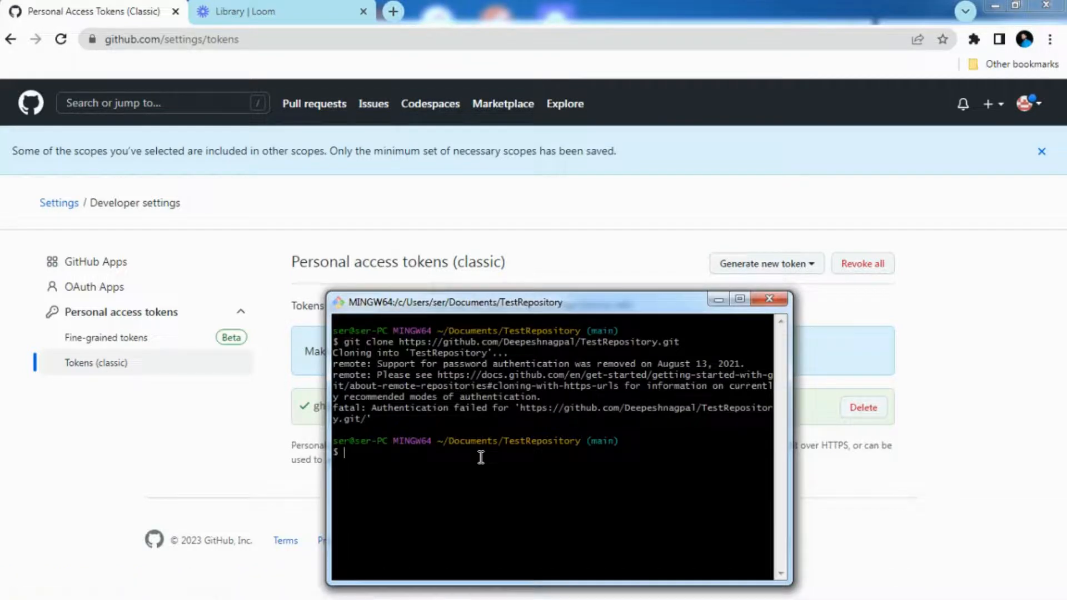
Run git clone for Deepeshnagpal/TestRepository.git, authenticating with the username and pasted token
type("git clone https://github.com/Deepeshnagpal/TestRepository.git")
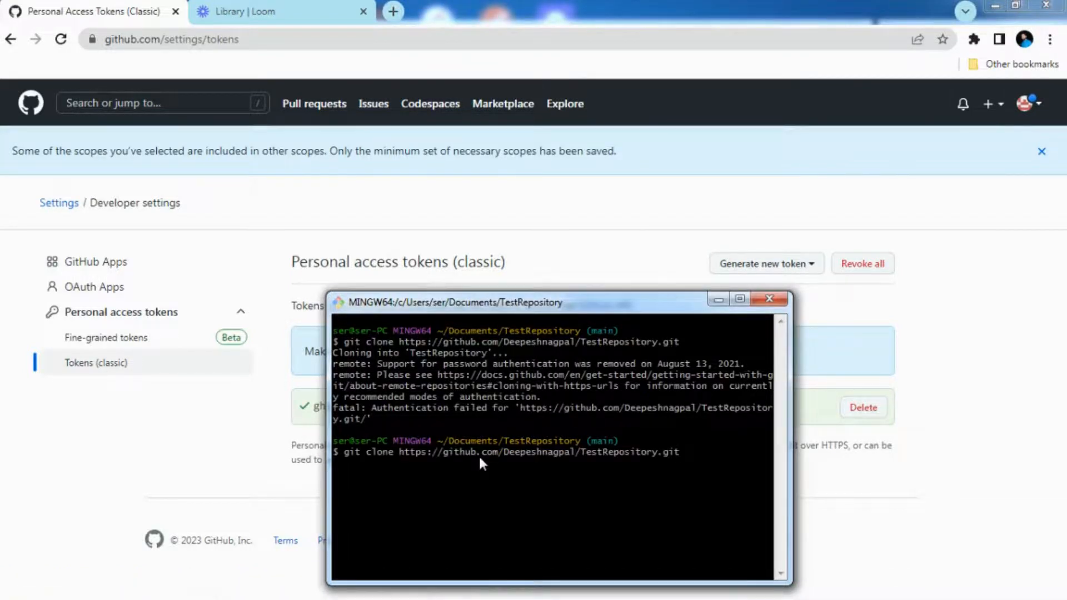
key("Return")
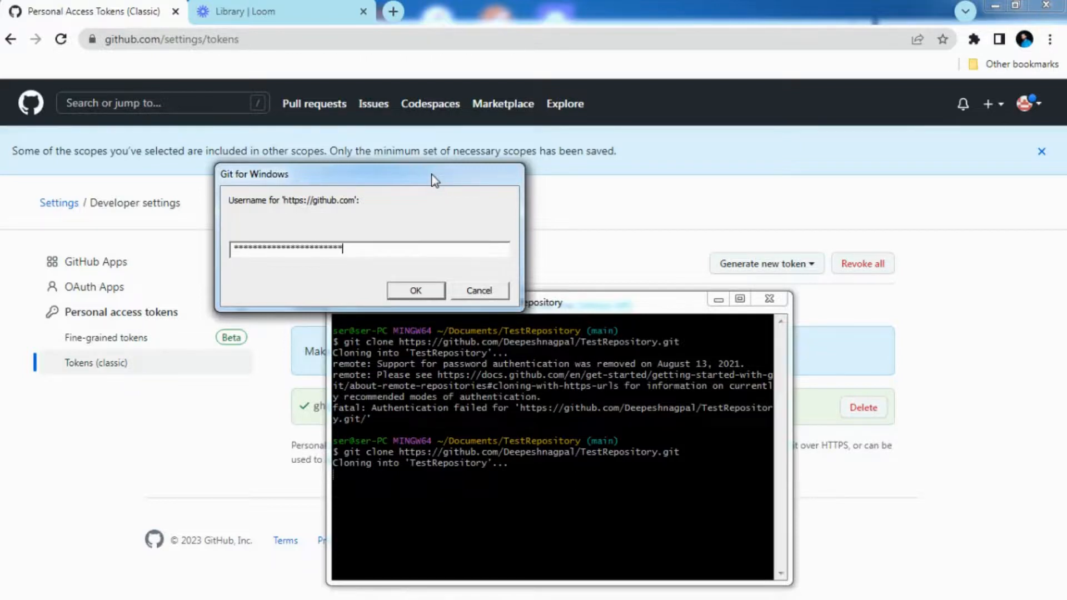
left_click(415, 290)
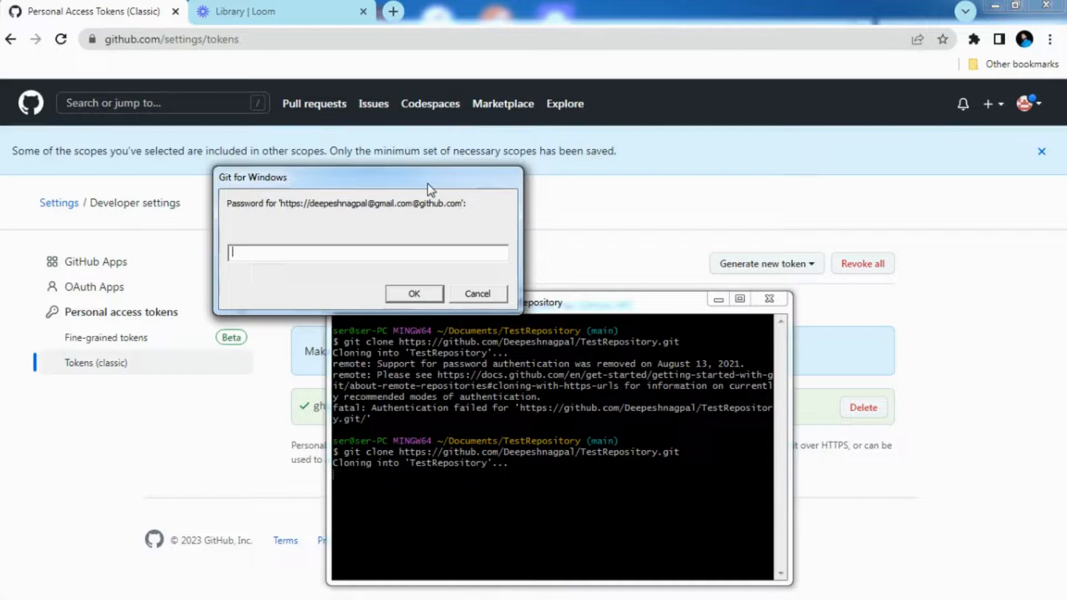
mouse_move(366, 240)
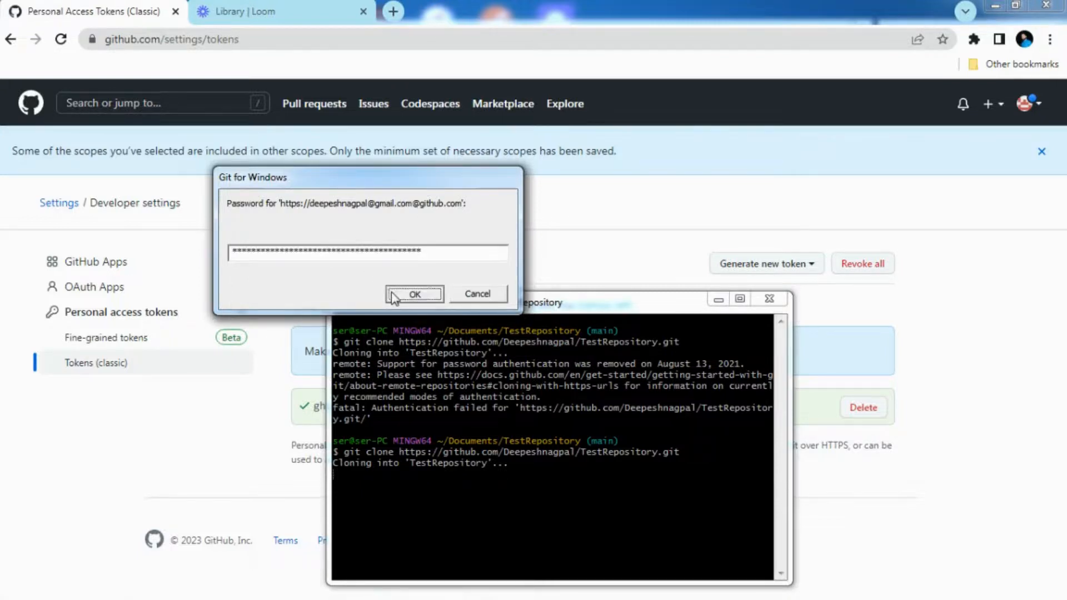
left_click(415, 293)
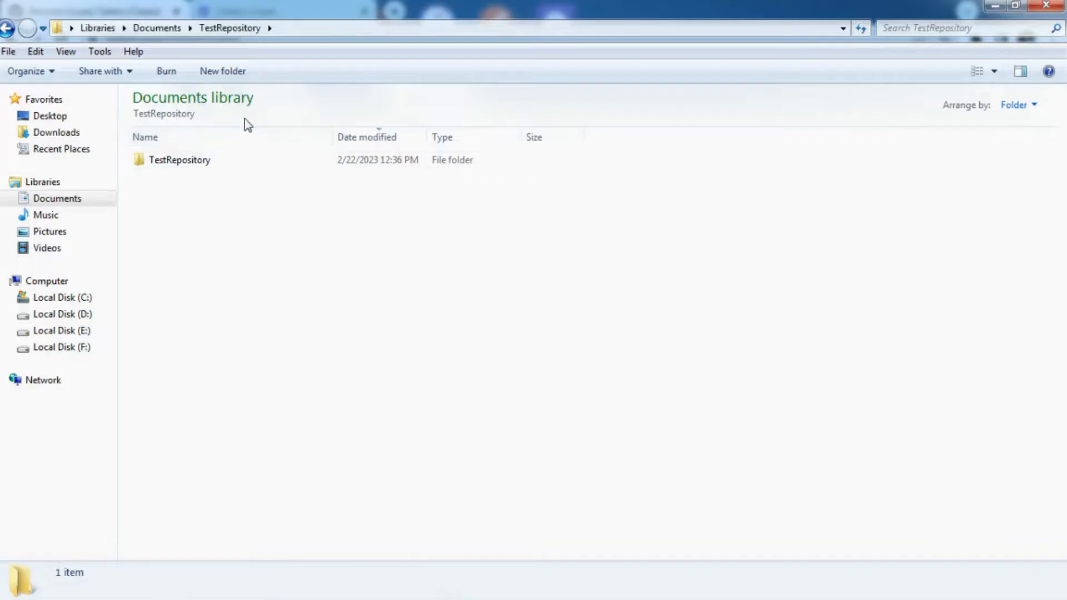
Select the cloned TestRepository folder inside Documents
left_click(179, 160)
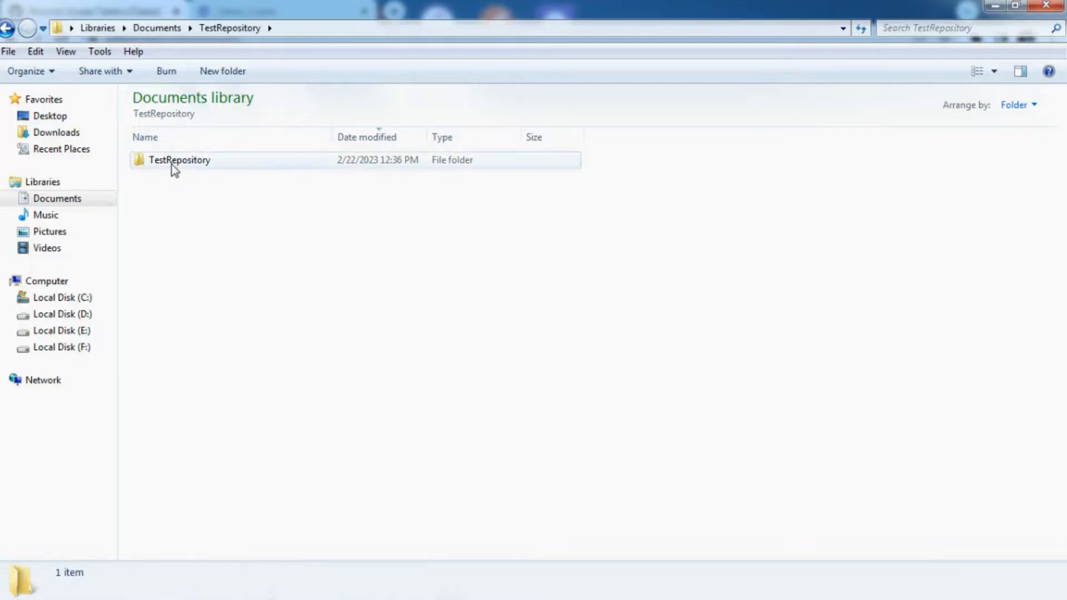